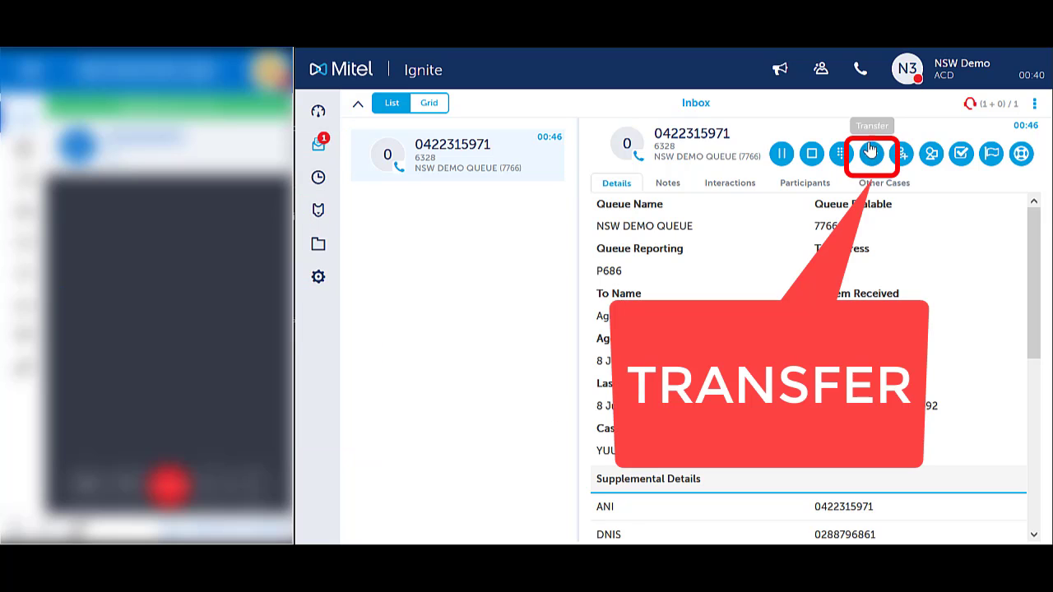
{"action": "left_click", "coordinate": [869, 155]}
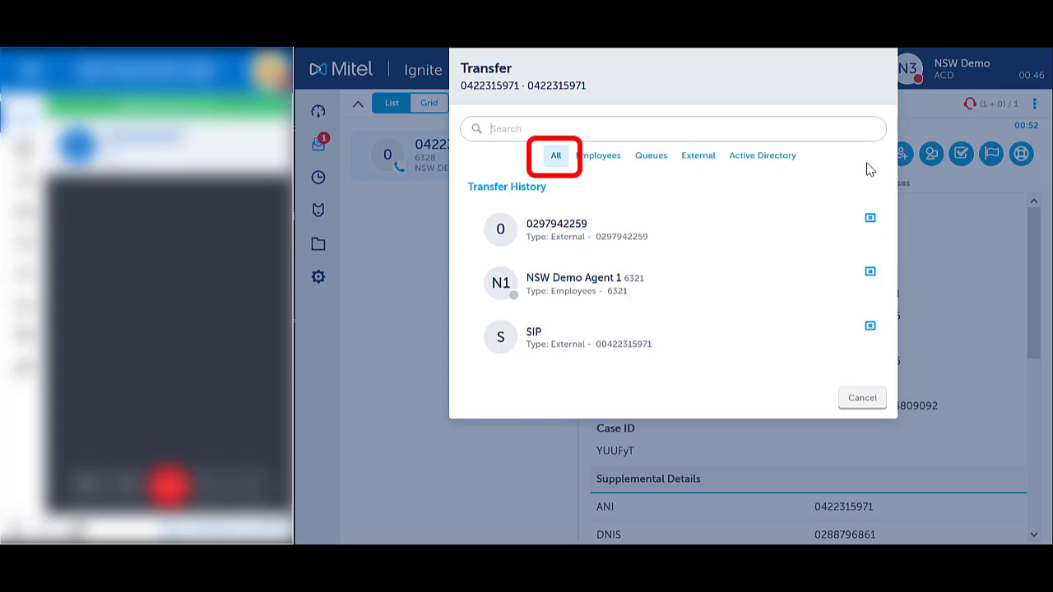
{"action": "type", "text": "qld"}
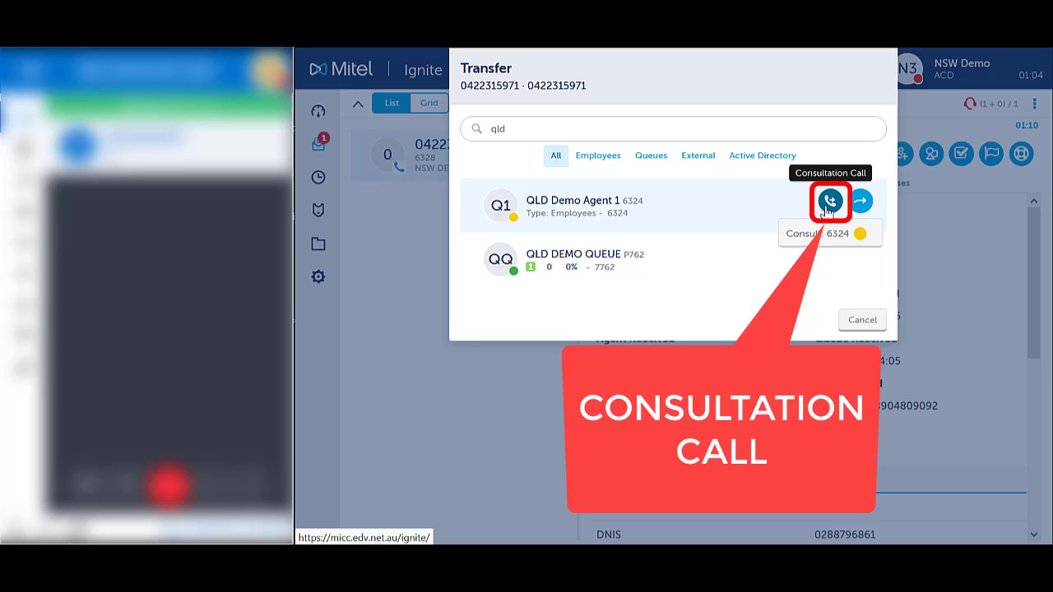
{"action": "left_click", "coordinate": [829, 201]}
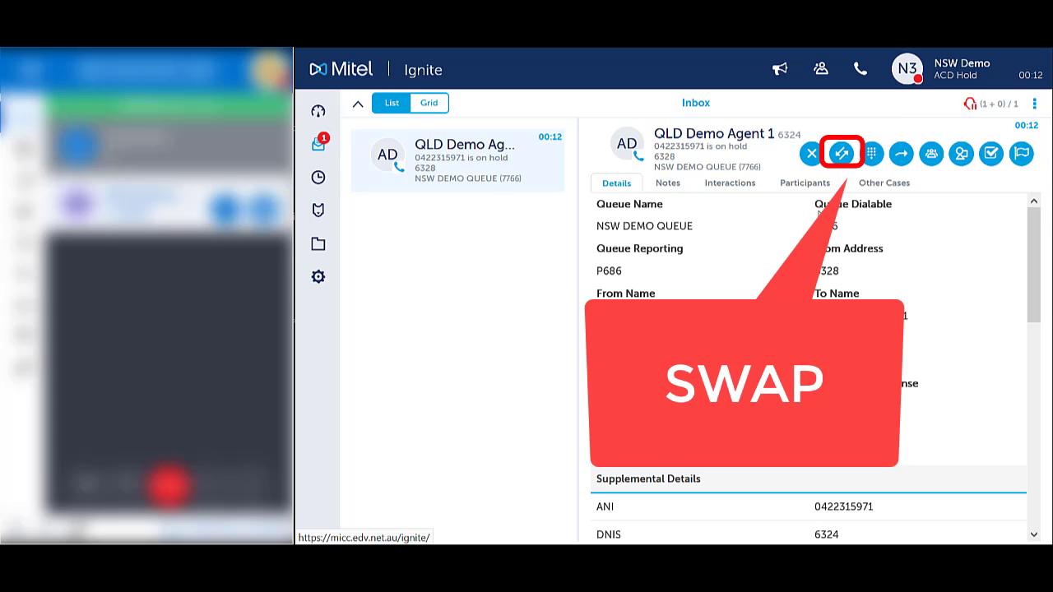
{"action": "left_click", "coordinate": [841, 155]}
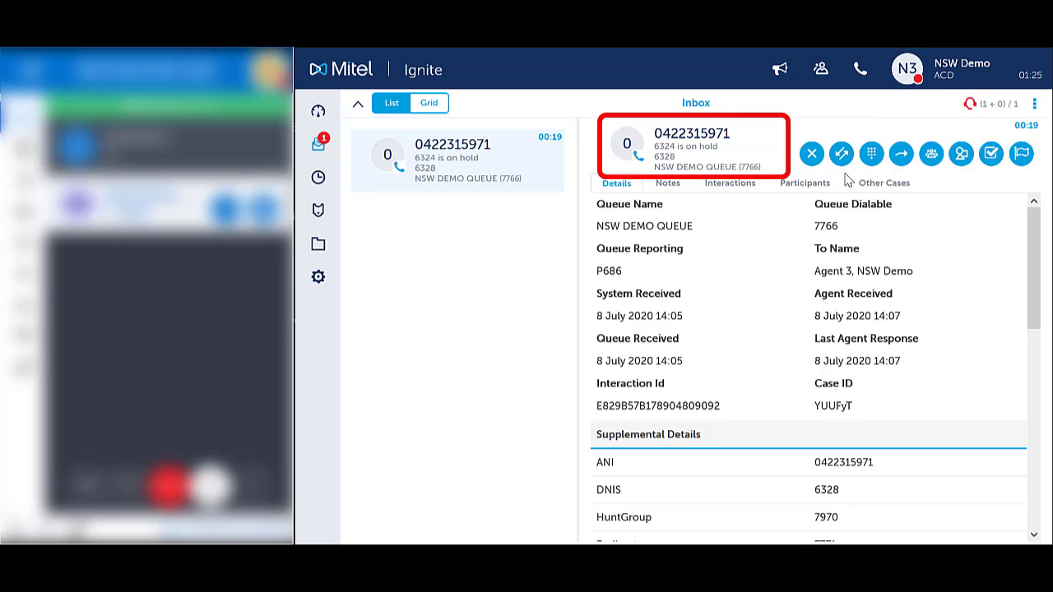
{"action": "left_click", "coordinate": [840, 154]}
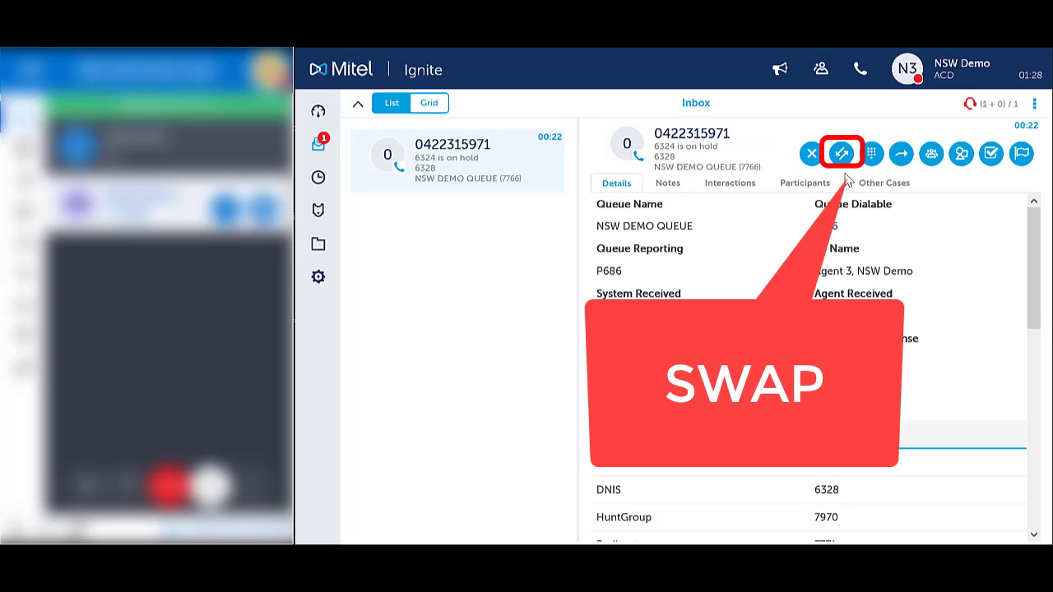
{"action": "mouse_move", "coordinate": [841, 155]}
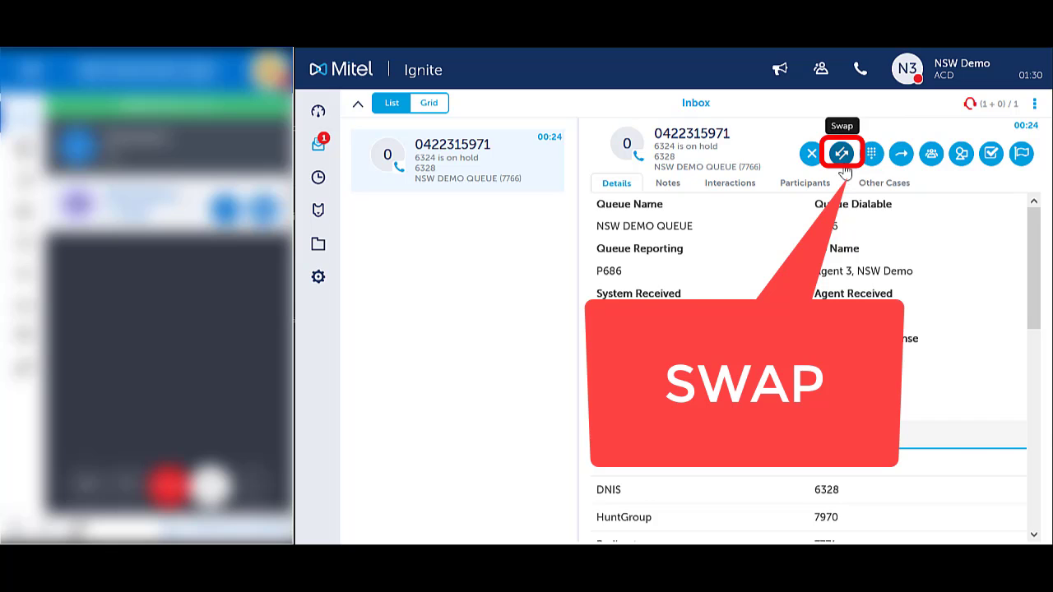
{"action": "left_click", "coordinate": [842, 154]}
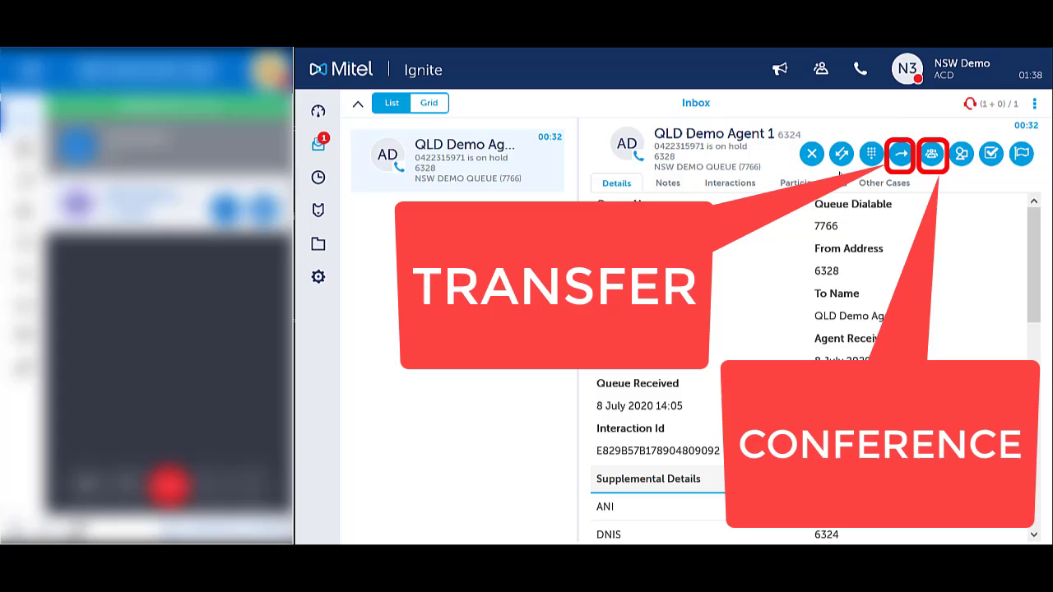
{"action": "left_click", "coordinate": [250, 485]}
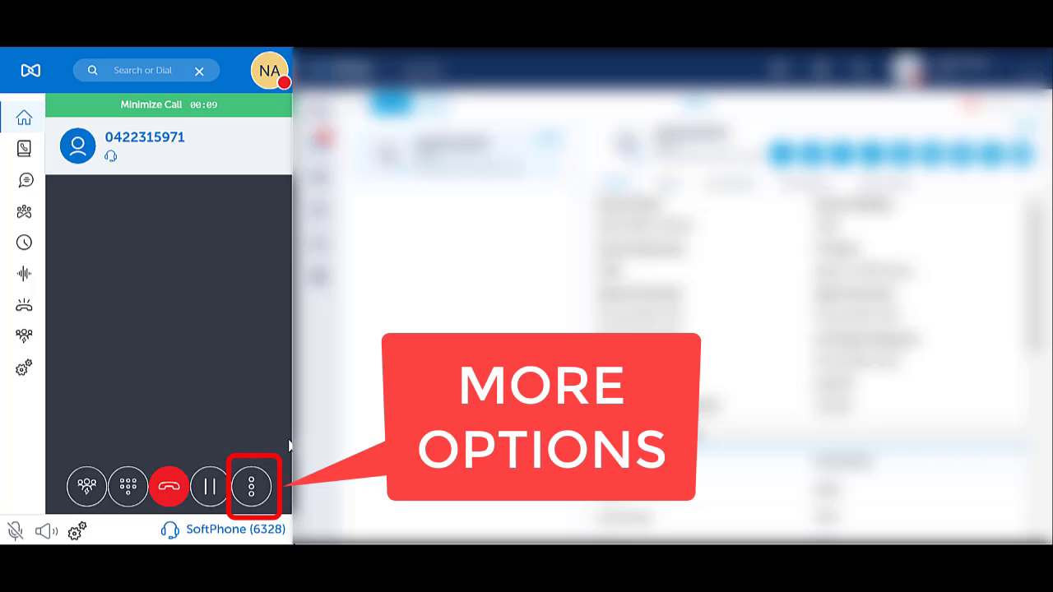
{"action": "mouse_move", "coordinate": [181, 434]}
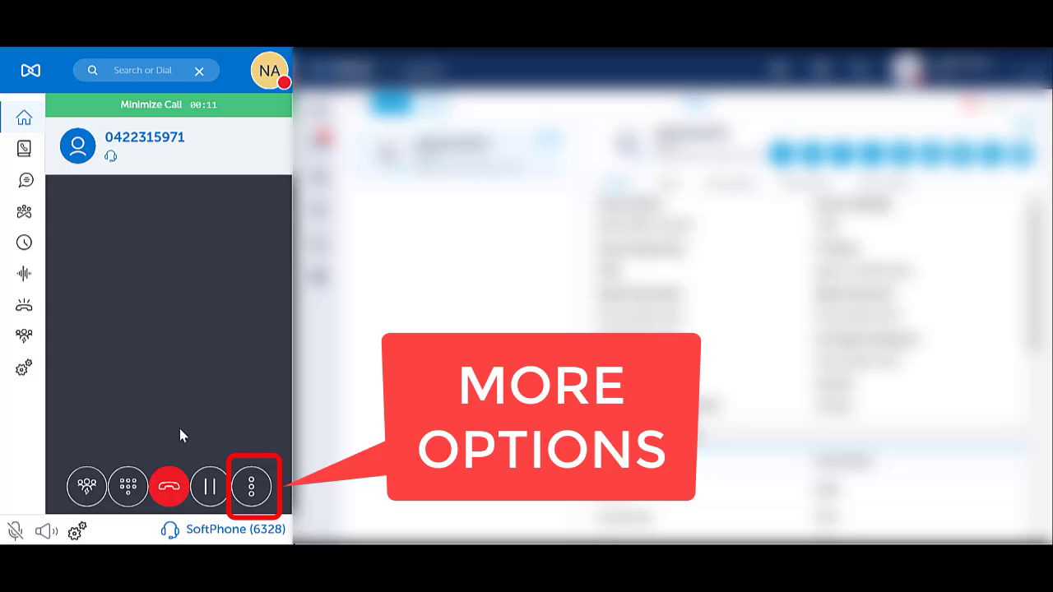
{"action": "left_click", "coordinate": [252, 486]}
{"action": "type", "text": "qld"}
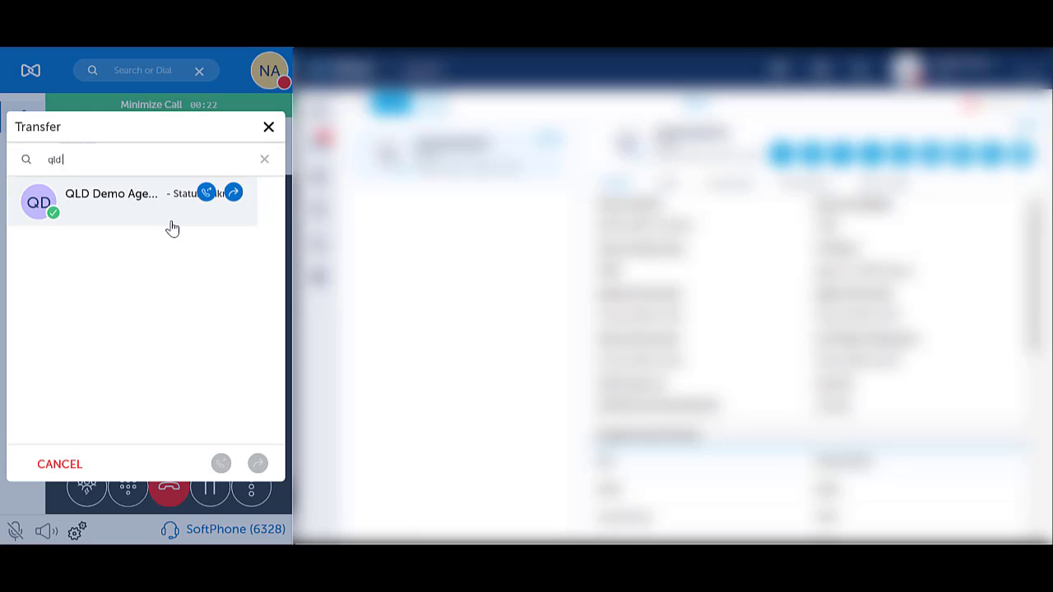
Choose QLD Demo Agent 1 from the 'qld' results and start a consultation call to 6324
{"action": "left_click", "coordinate": [204, 193]}
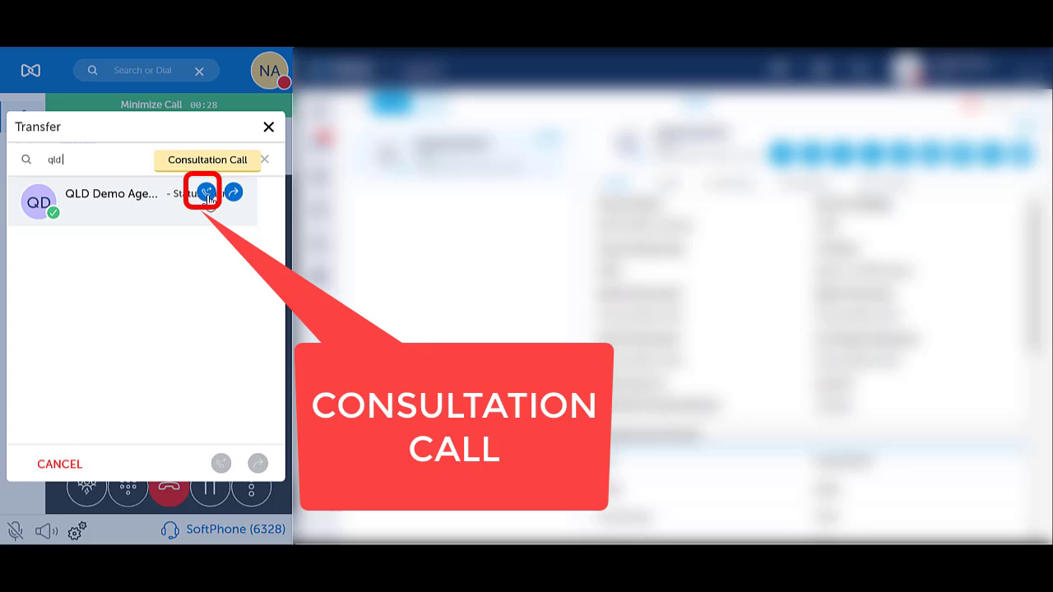
{"action": "left_click", "coordinate": [204, 192]}
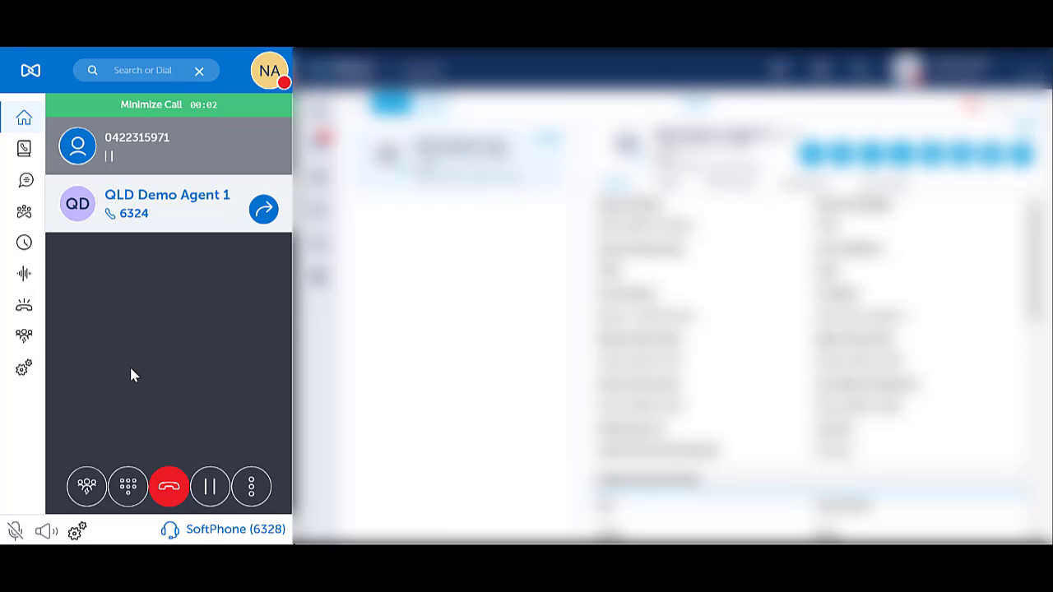
{"action": "left_click", "coordinate": [211, 486]}
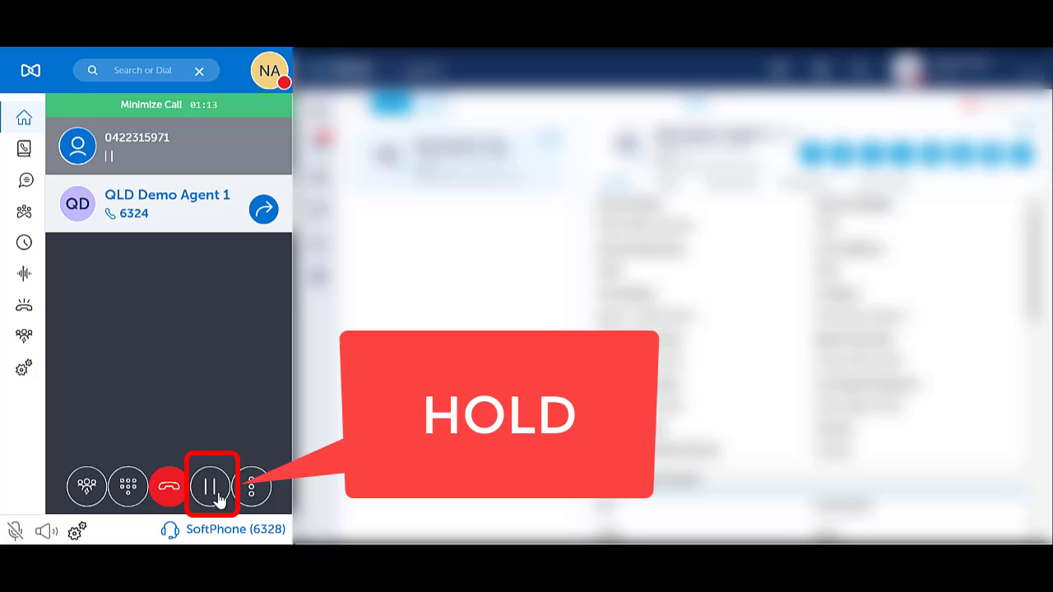
{"action": "left_click", "coordinate": [211, 485]}
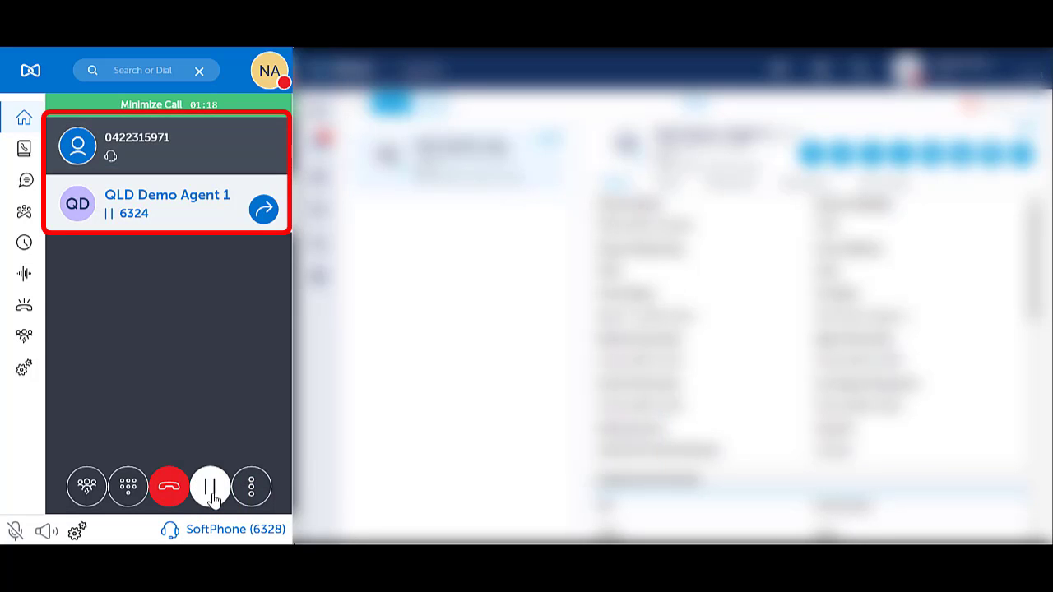
{"action": "left_click", "coordinate": [210, 485]}
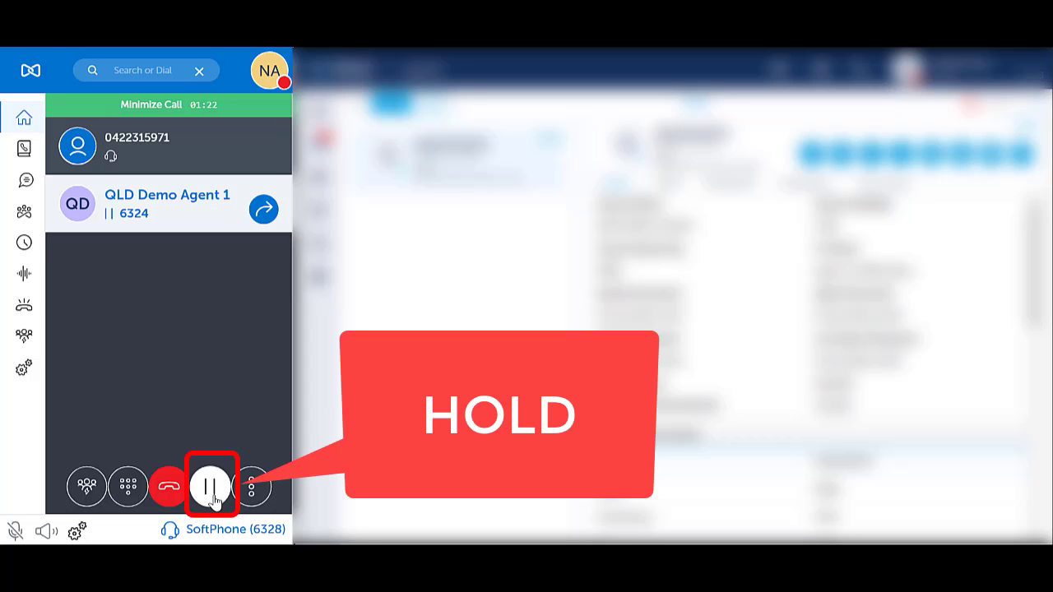
{"action": "left_click", "coordinate": [212, 483]}
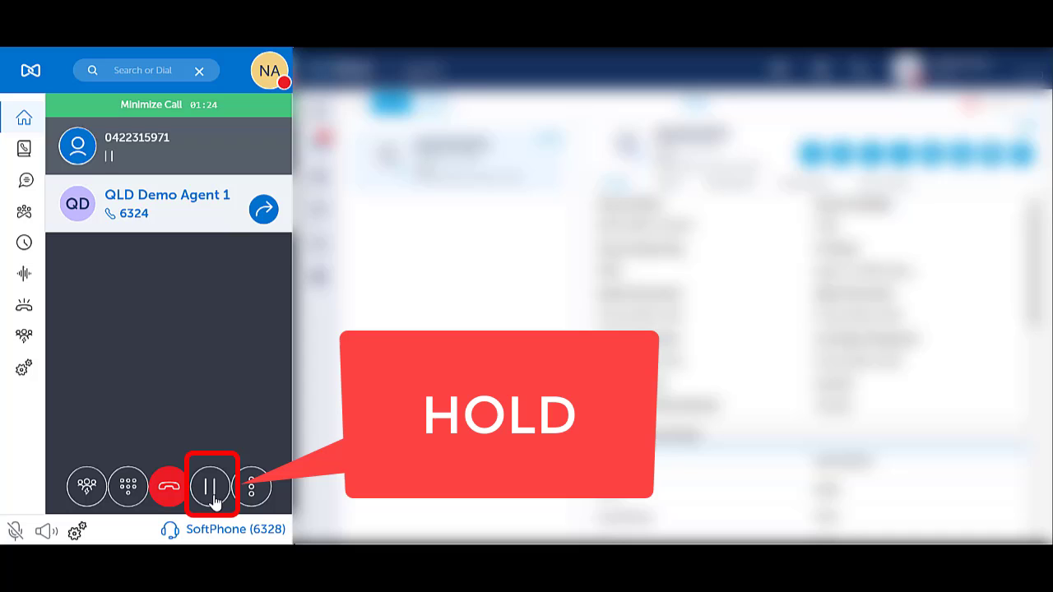
{"action": "left_click", "coordinate": [210, 485]}
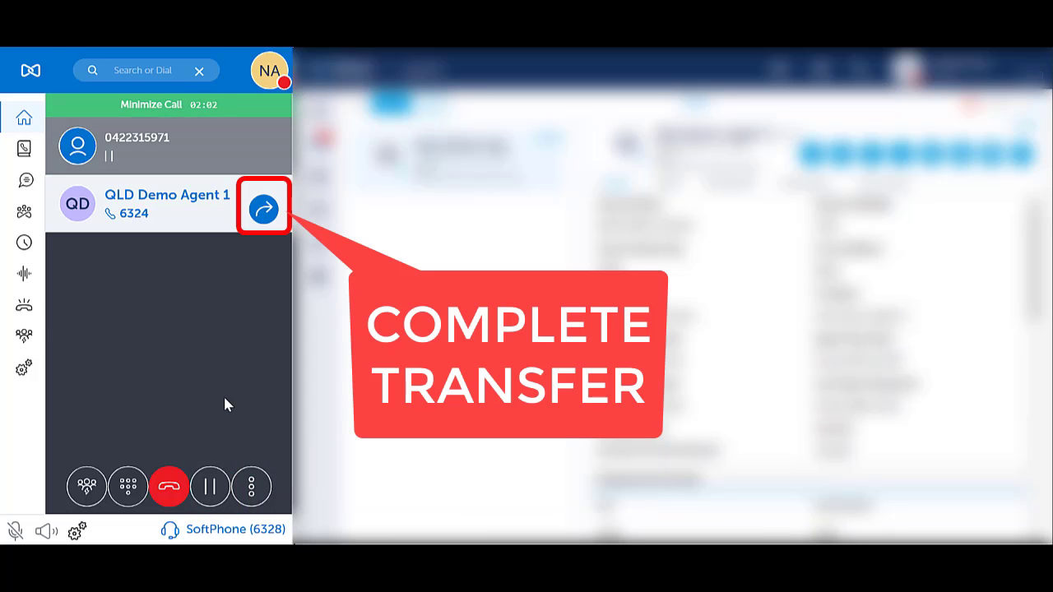